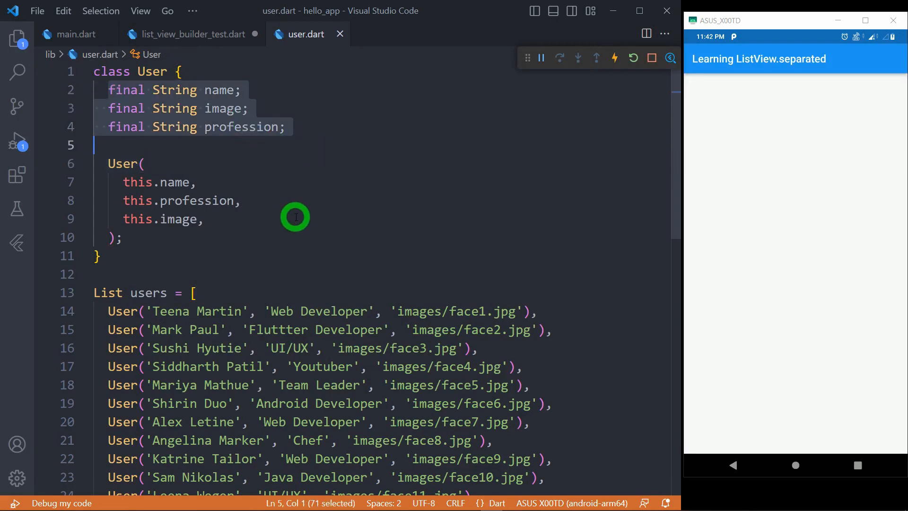
- Scroll through the running app's user list and select it
scroll(down, 3)
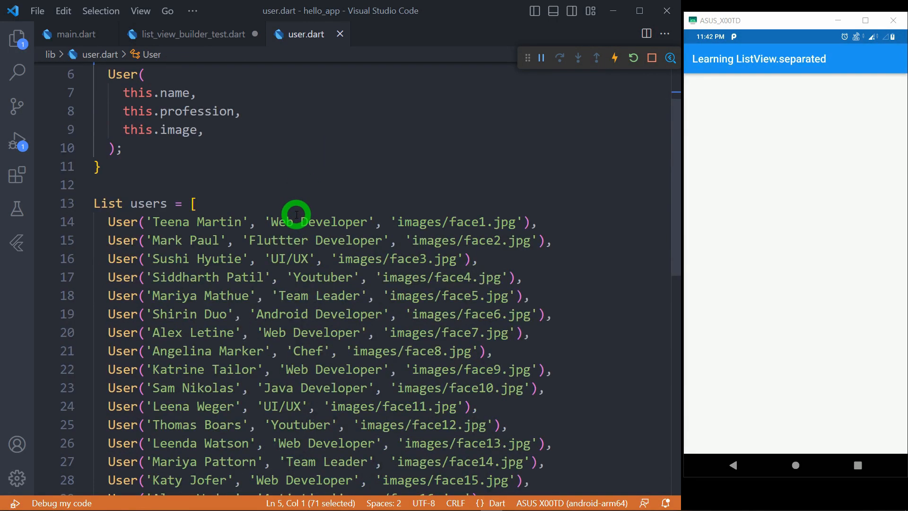
scroll(down, 3)
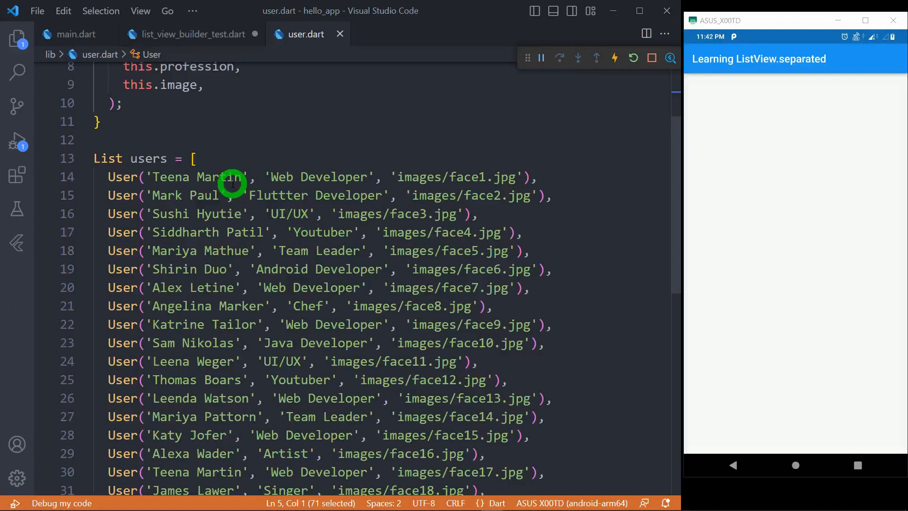
mouse_move(186, 196)
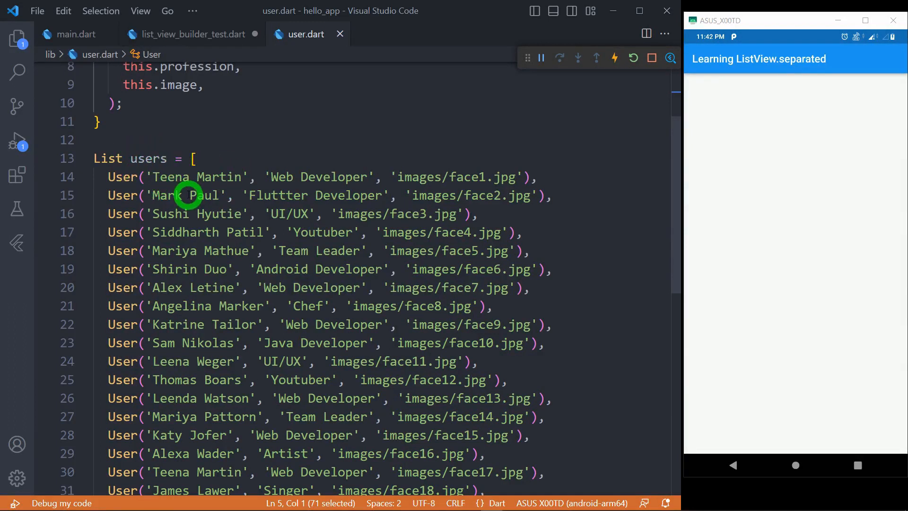
drag(186, 195, 547, 435)
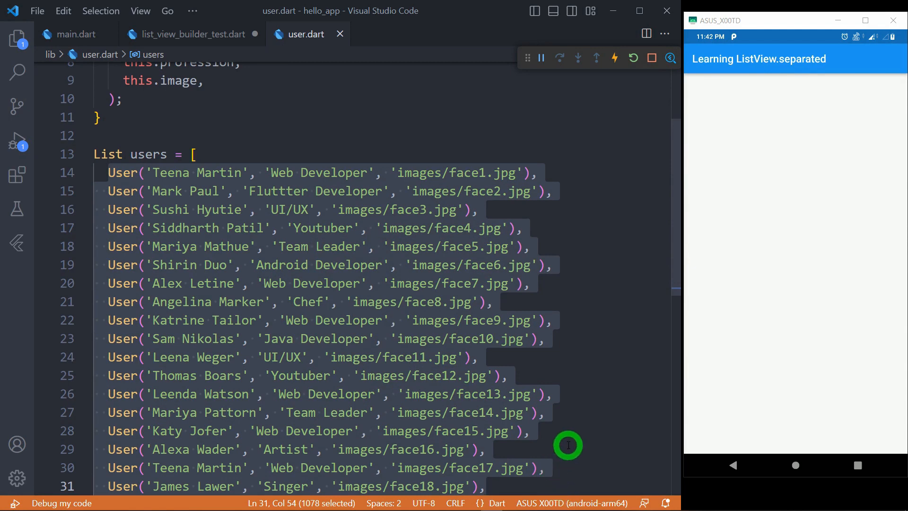
- Review the ListView.separated code in list_view_builder_test.dart and scroll the emulator list
click(188, 34)
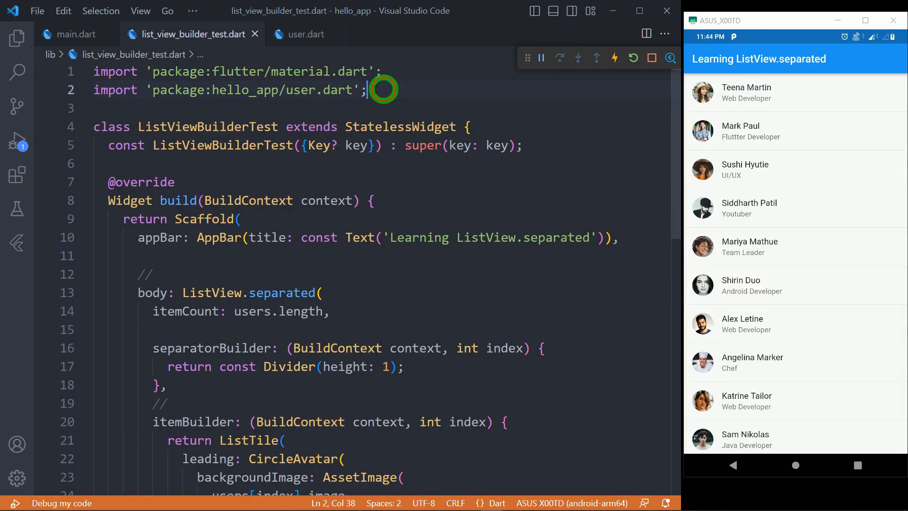
scroll(down, 3)
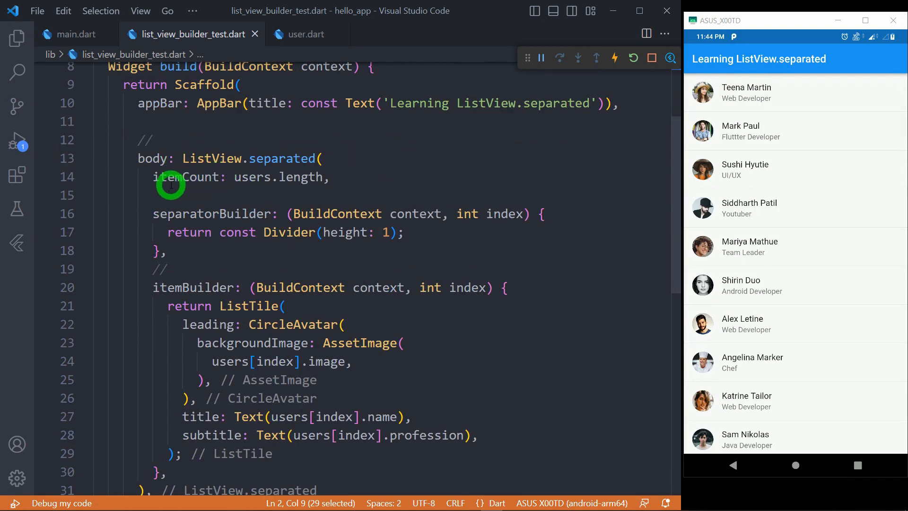
click(246, 177)
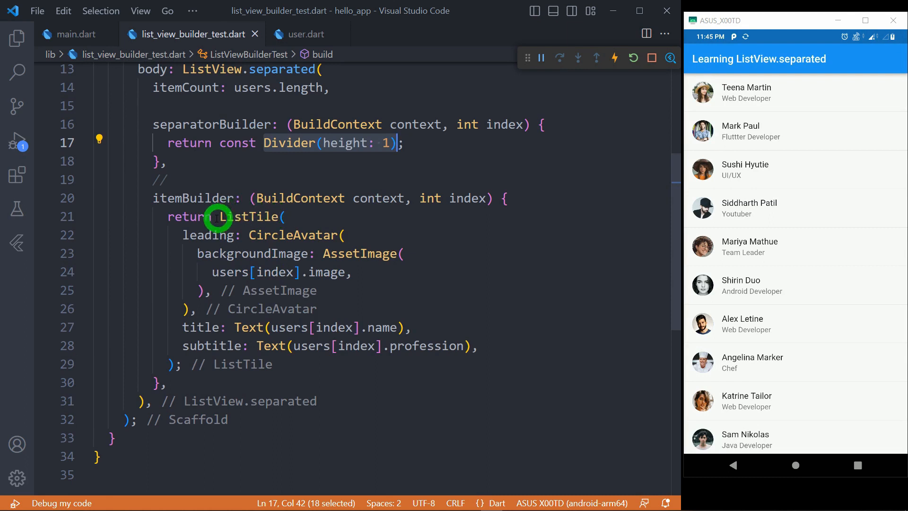
mouse_move(188, 246)
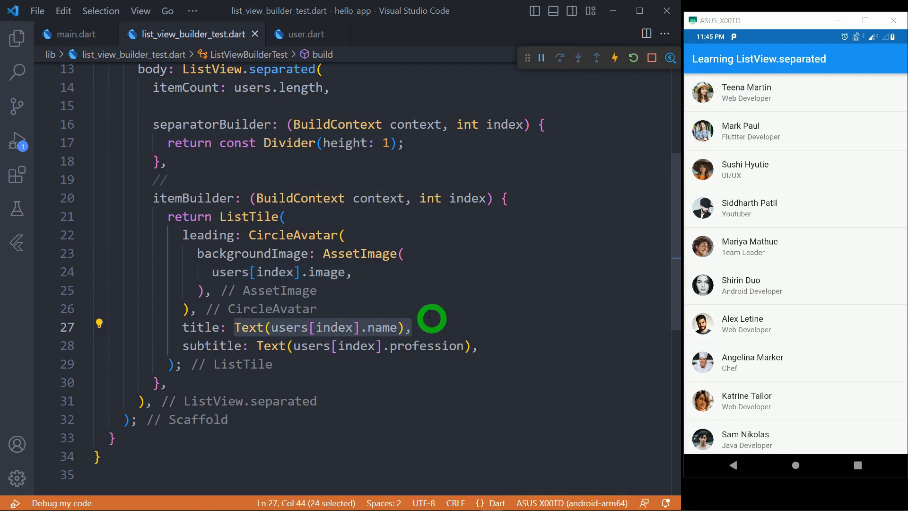
mouse_move(304, 382)
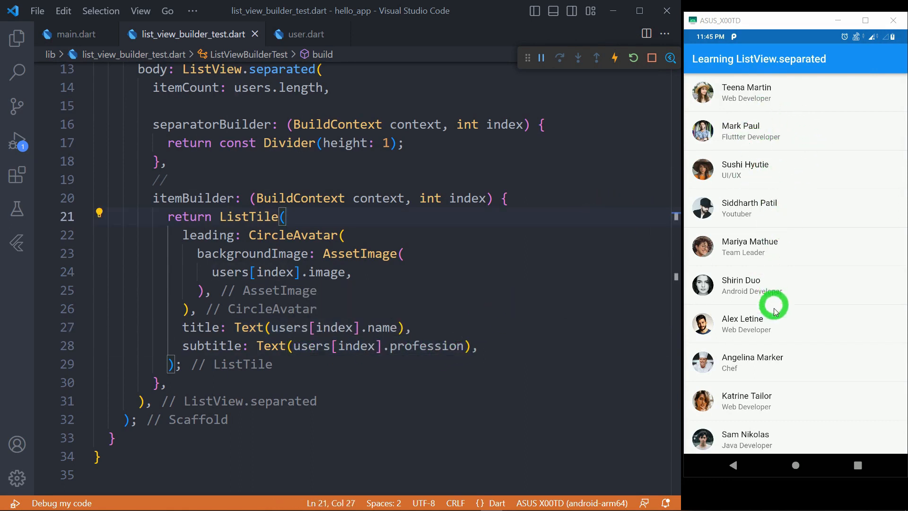
mouse_move(799, 354)
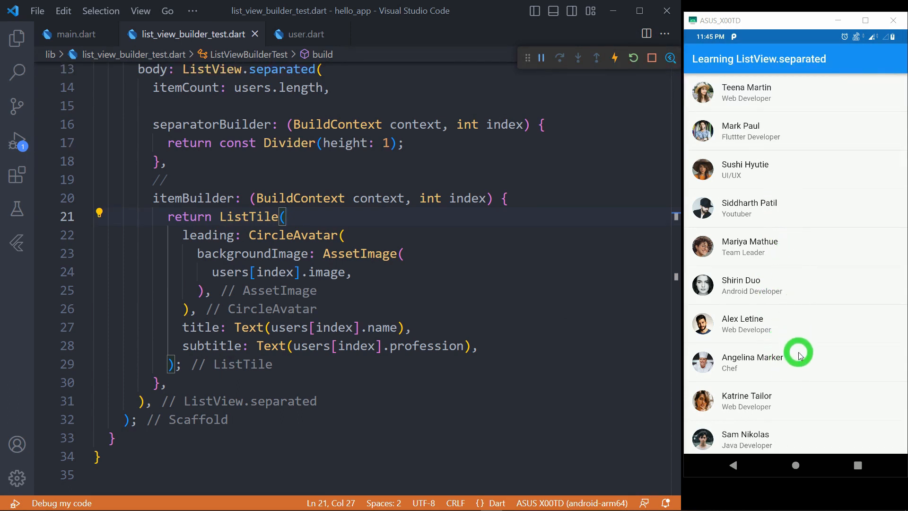
scroll(down, 3)
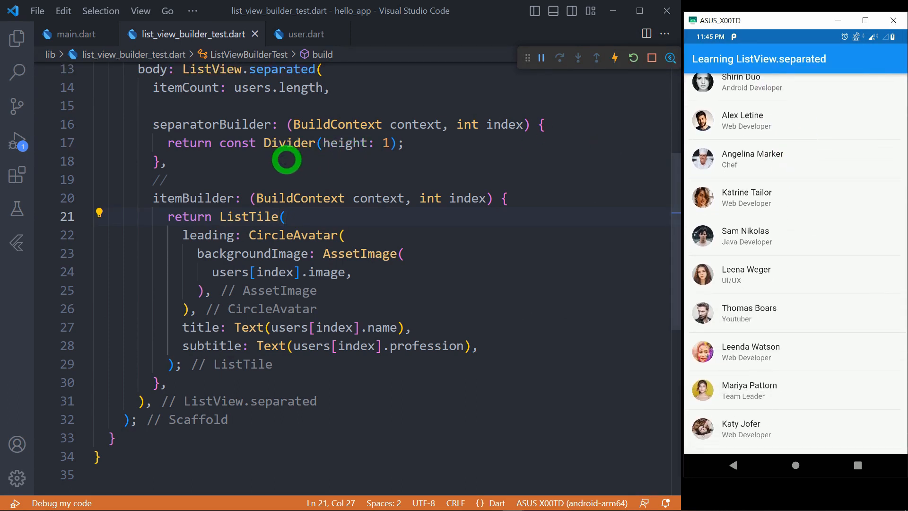
mouse_move(817, 361)
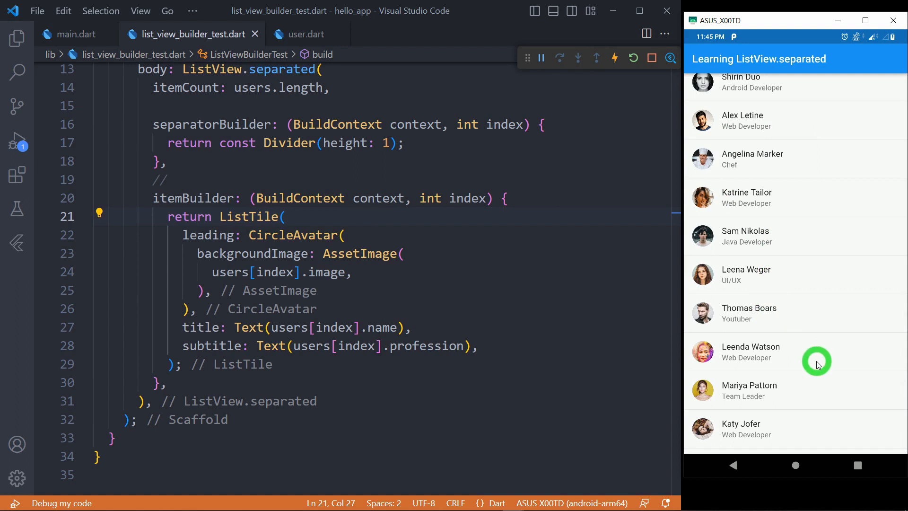
scroll(down, 3)
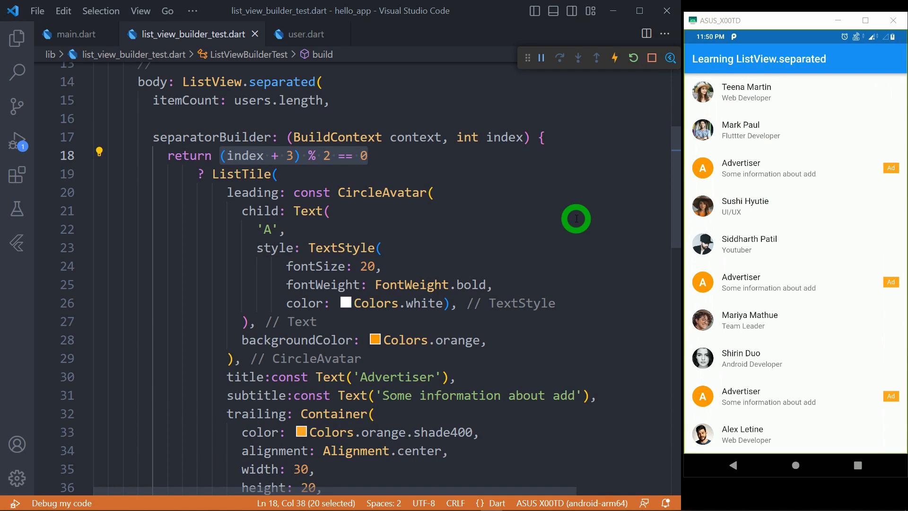
mouse_move(763, 213)
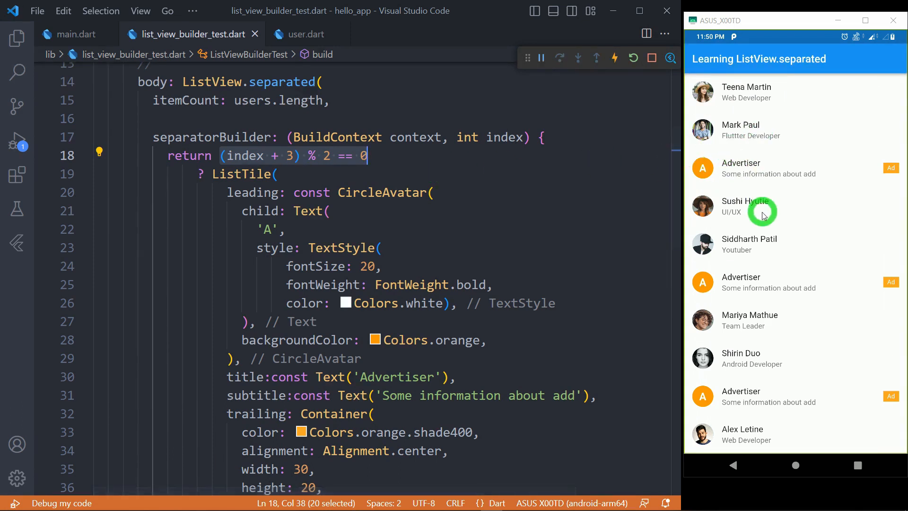
- Apply the (index + 4) % 3 == 0 separator condition for an Advertiser tile
click(467, 192)
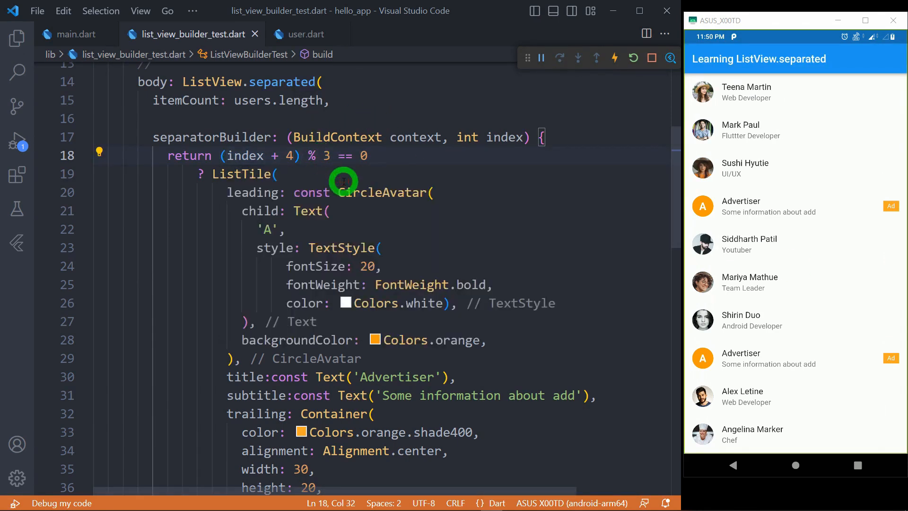
- Change the separator condition to (index + 6) % 5 == 0 and check the reloaded list
text(5)
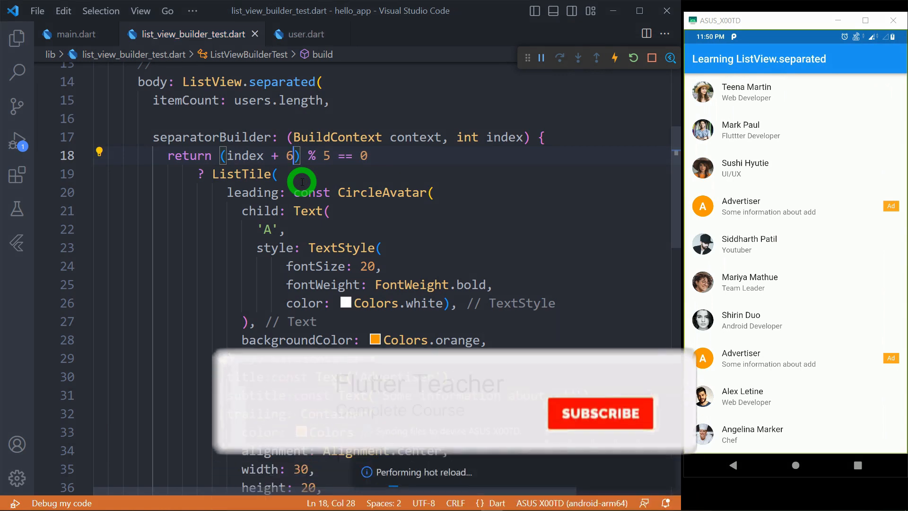
click(601, 413)
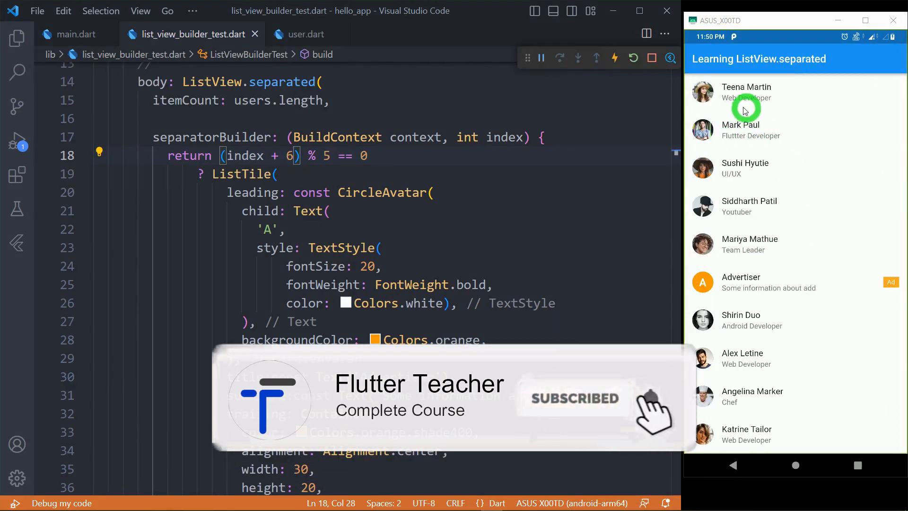
scroll(down, 3)
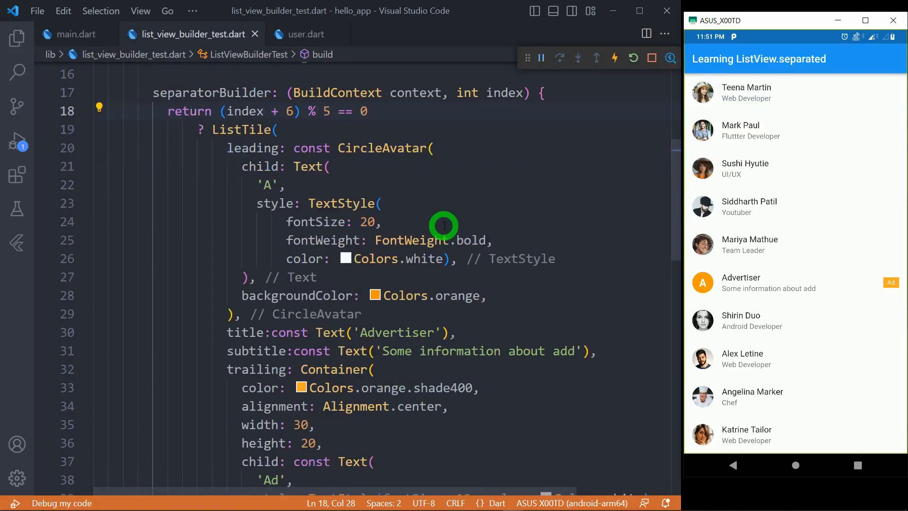
click(330, 119)
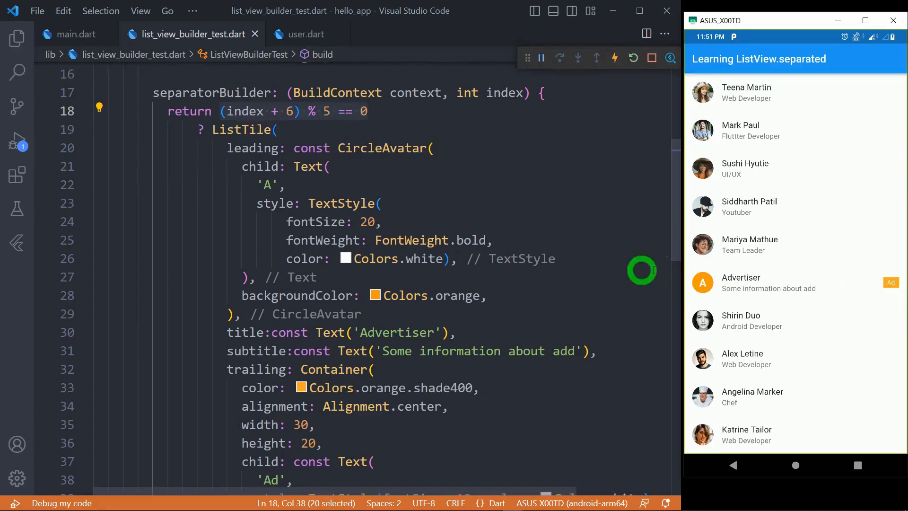
scroll(down, 3)
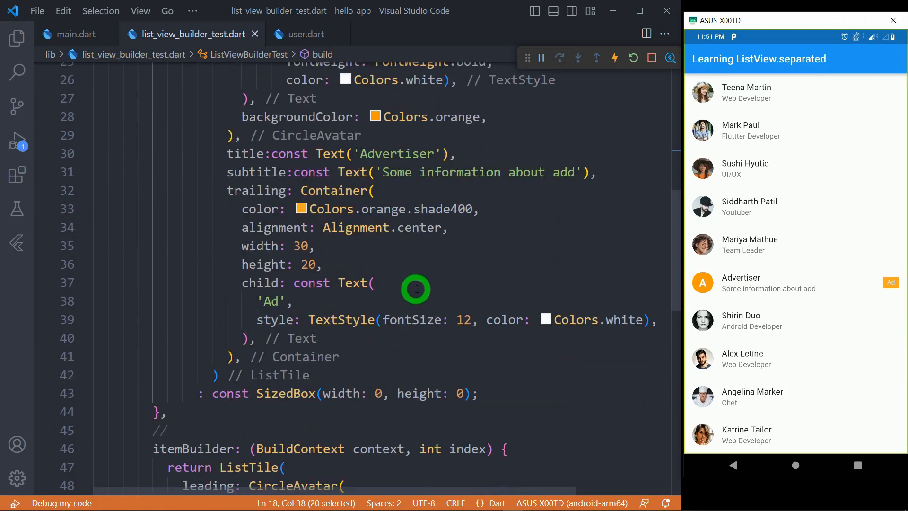
drag(415, 289, 359, 269)
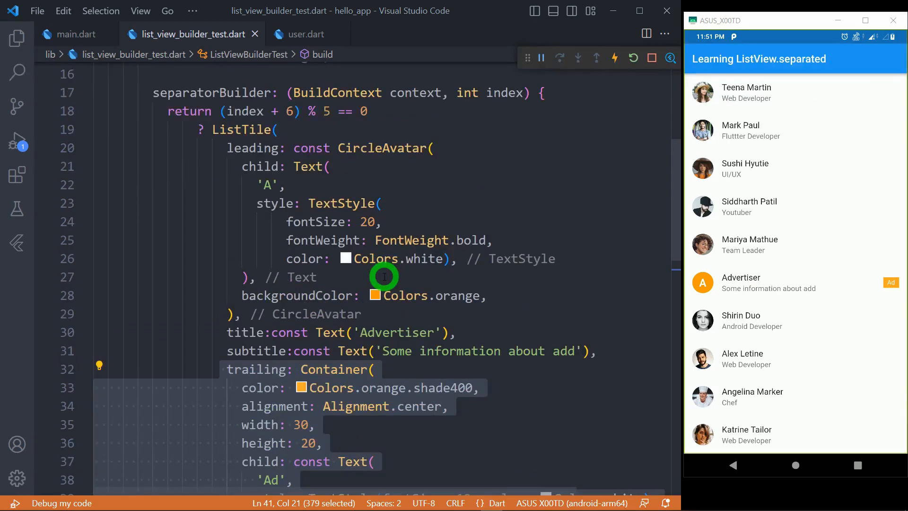
mouse_move(481, 214)
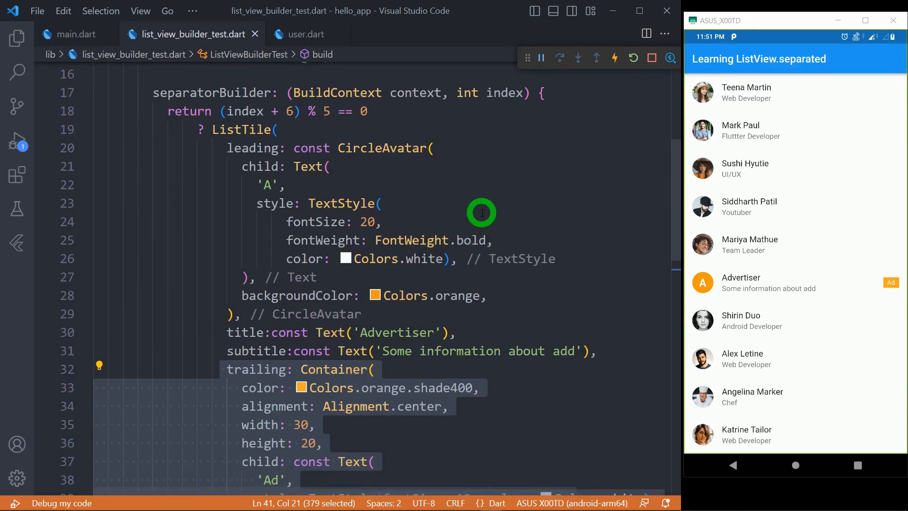
scroll(down, 3)
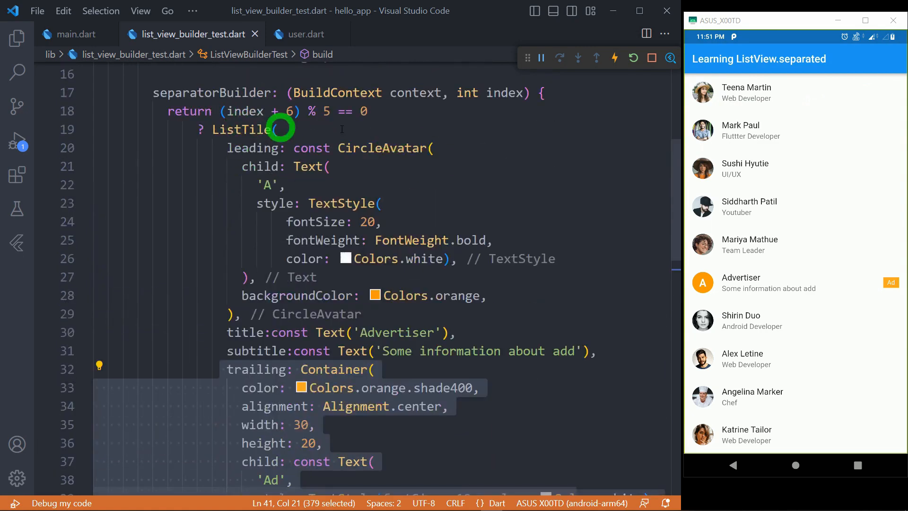
scroll(down, 3)
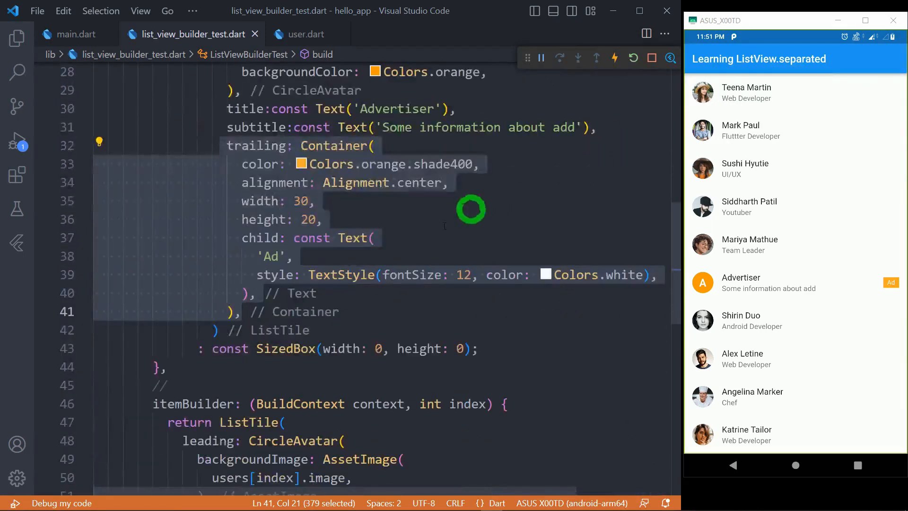